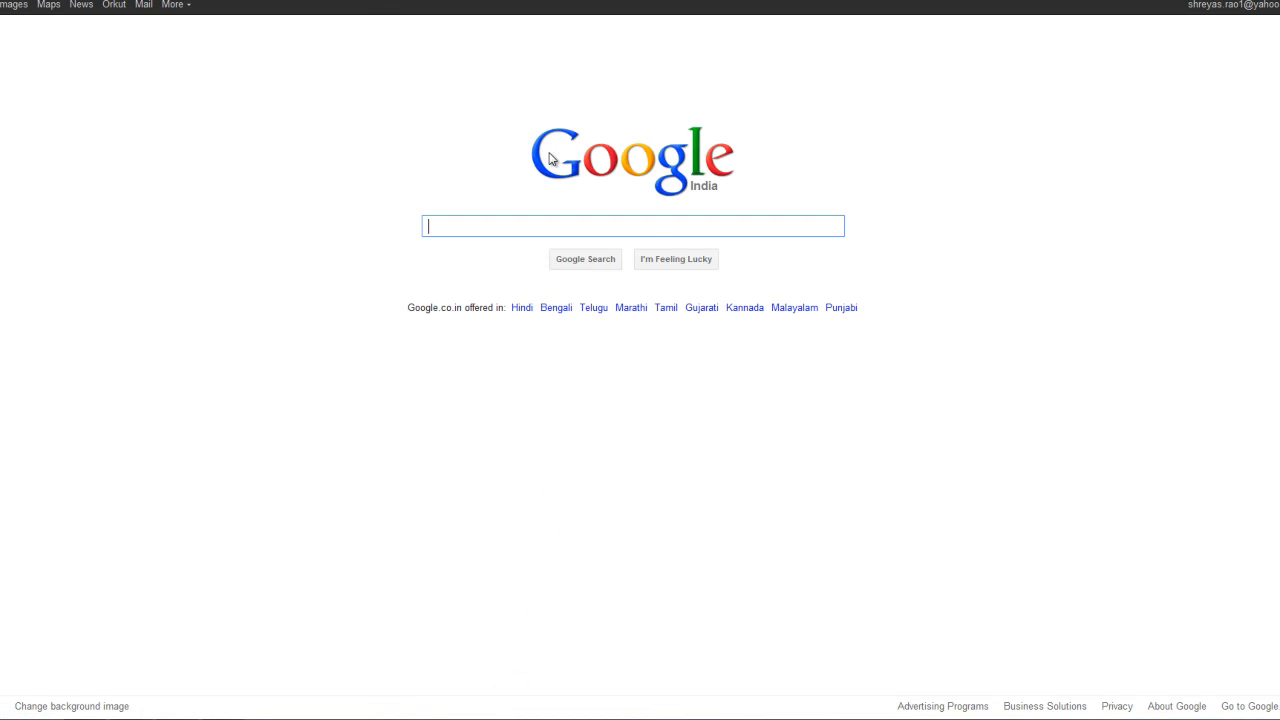
{"action": "mouse_move", "coordinate": [617, 225]}
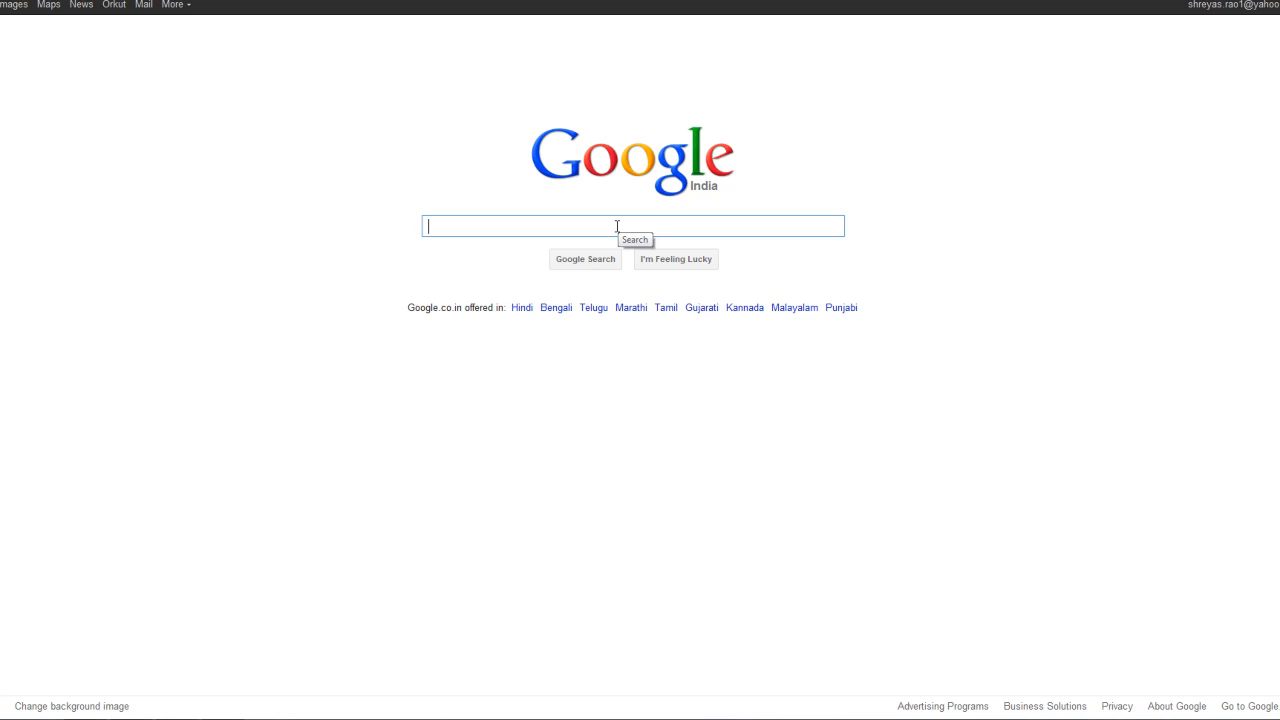
{"action": "mouse_move", "coordinate": [697, 247]}
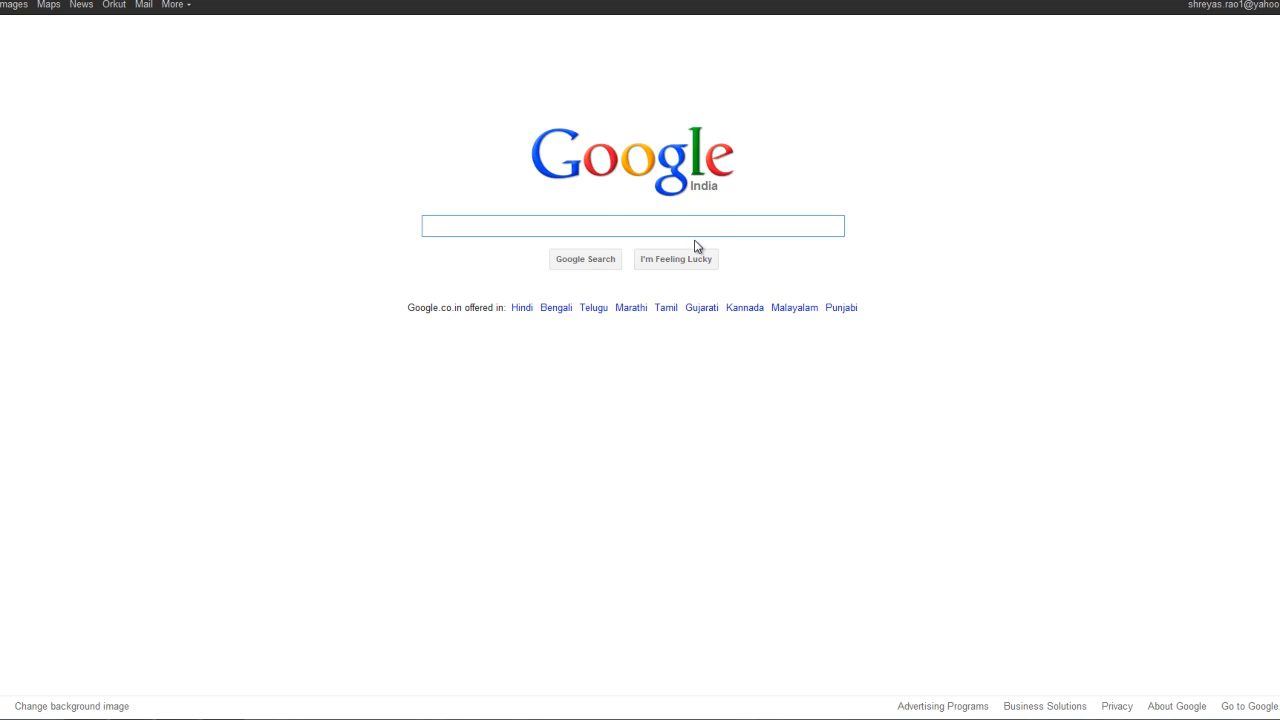
- Enter 'adobe photoshop cs 5 free download torrent' in the Google search box
{"action": "left_click", "coordinate": [632, 225]}
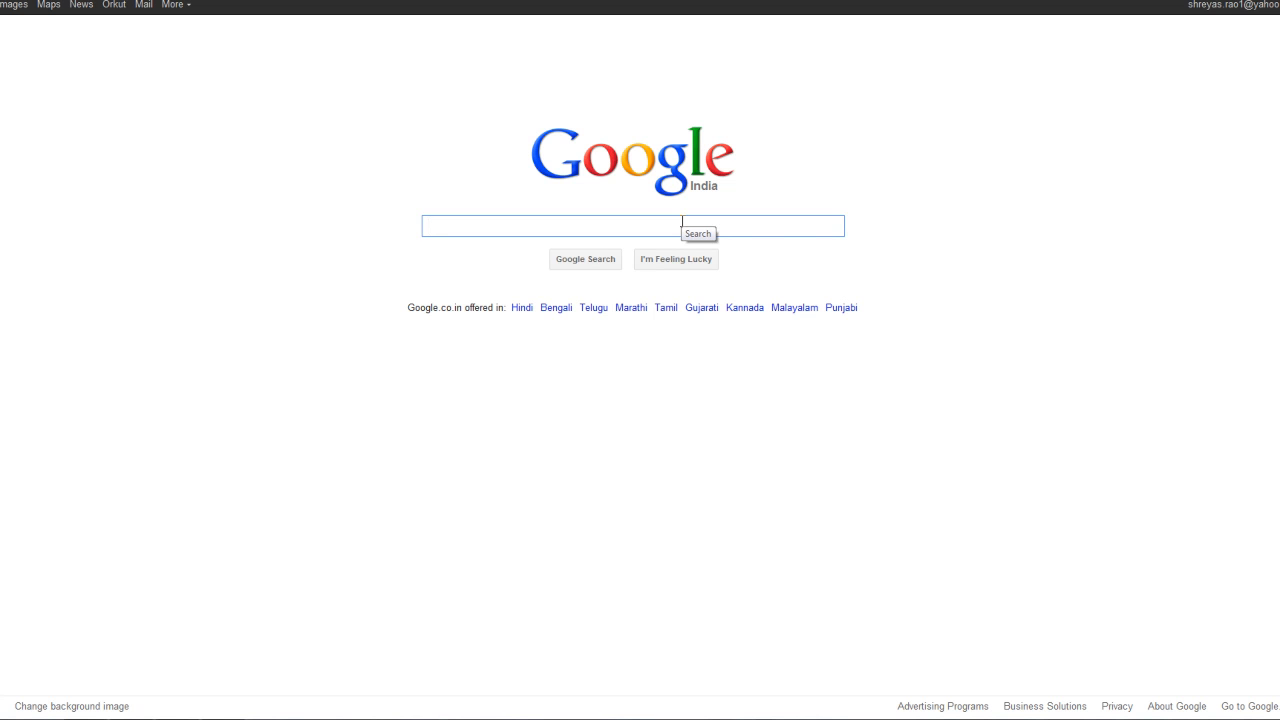
{"action": "type", "text": "adobe photoshop cs 5 free do"}
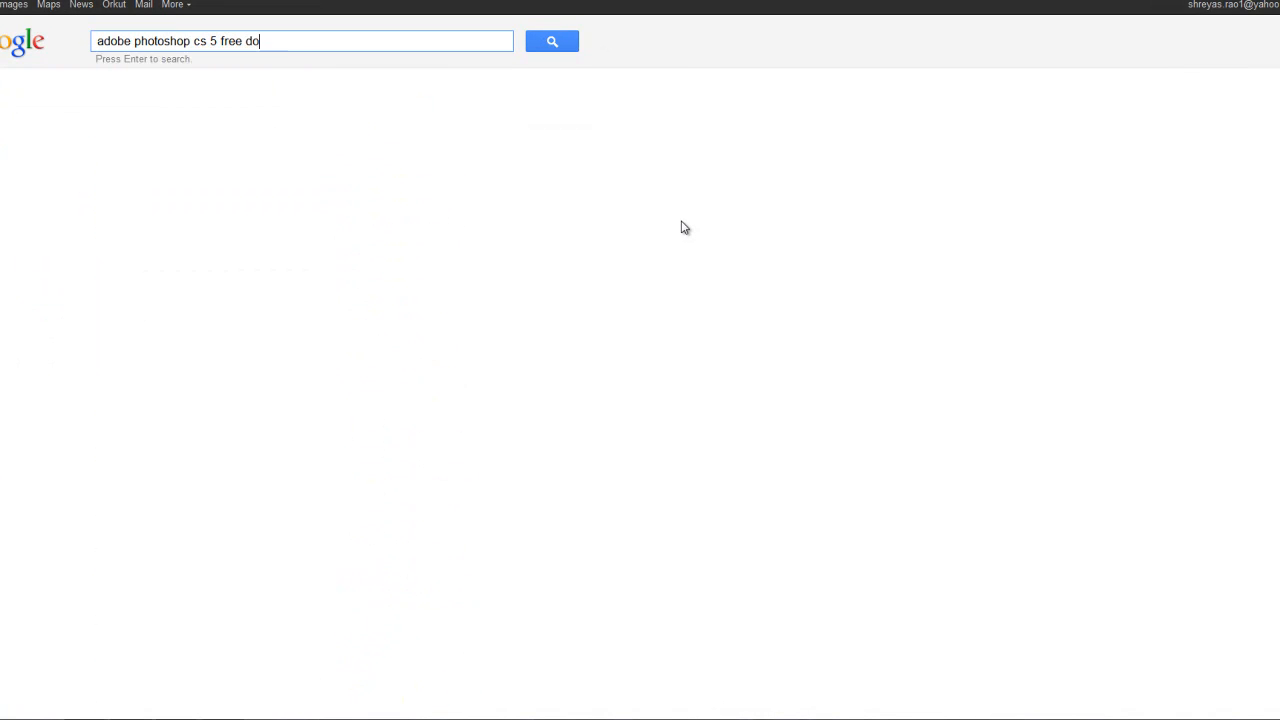
{"action": "type", "text": "wnload torrent"}
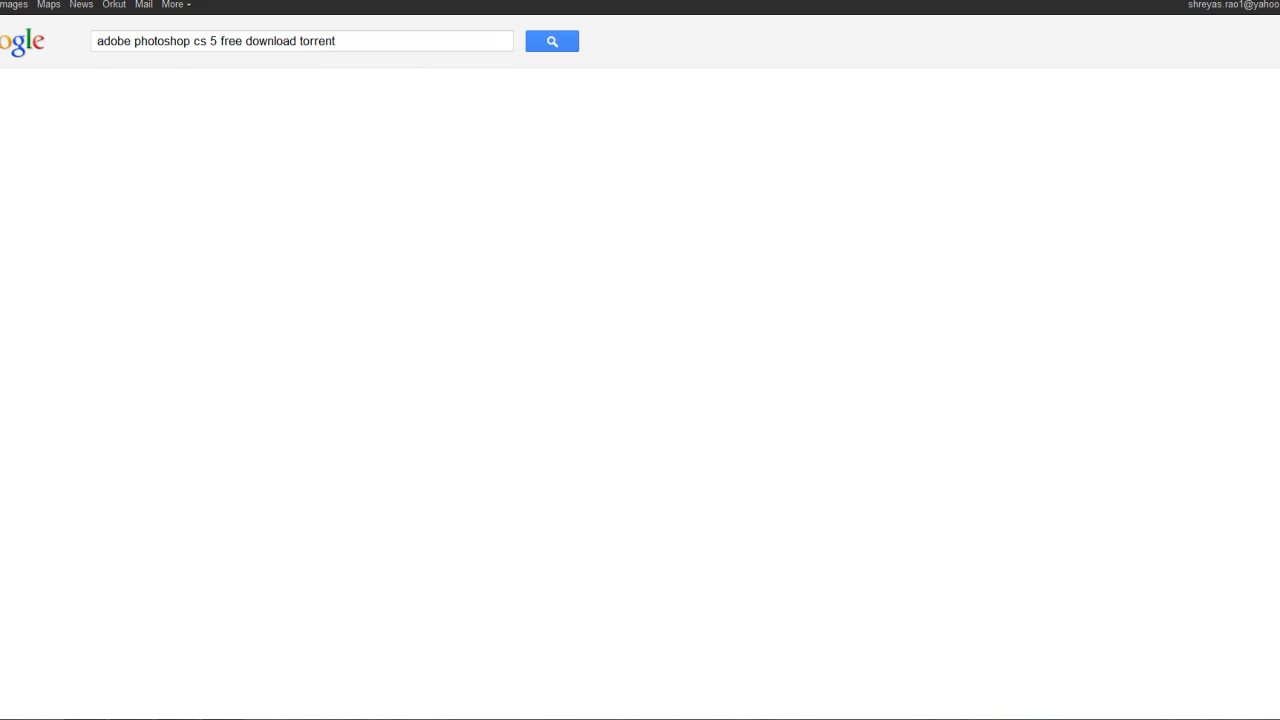
- Run the Photoshop CS5 torrent search and open the top Pirate Bay result
{"action": "left_click", "coordinate": [551, 41]}
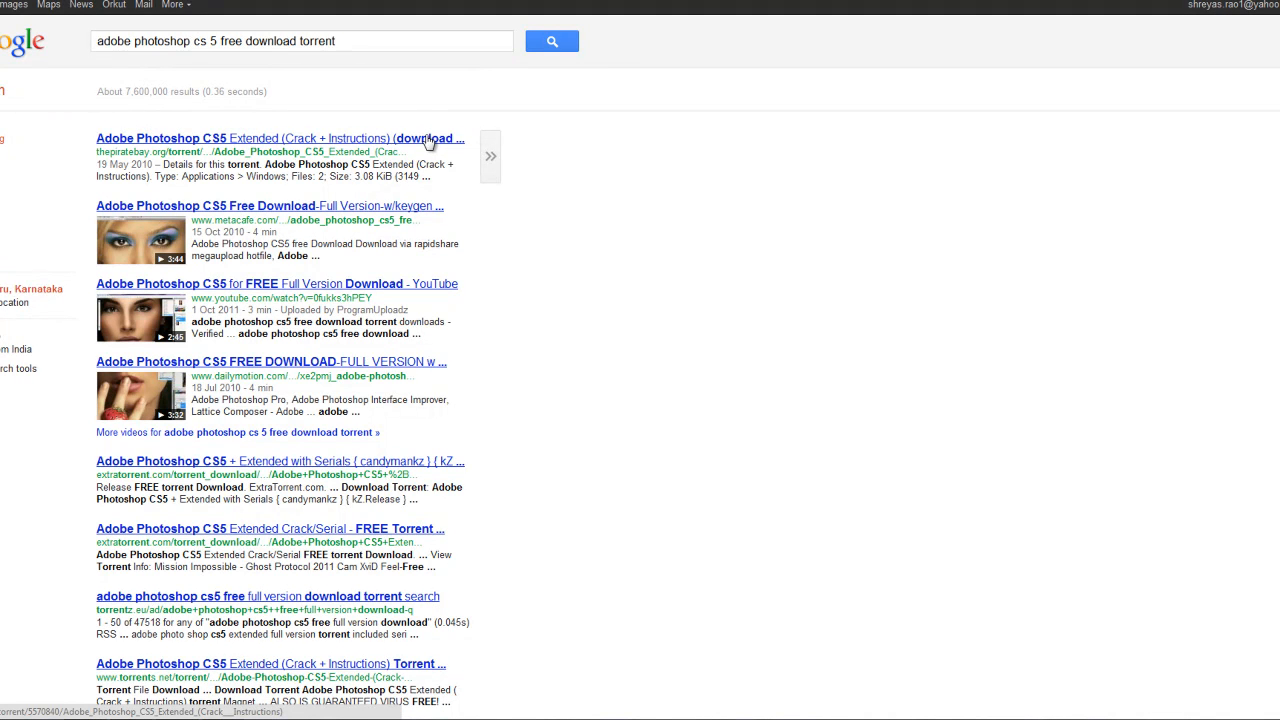
{"action": "left_click", "coordinate": [280, 138]}
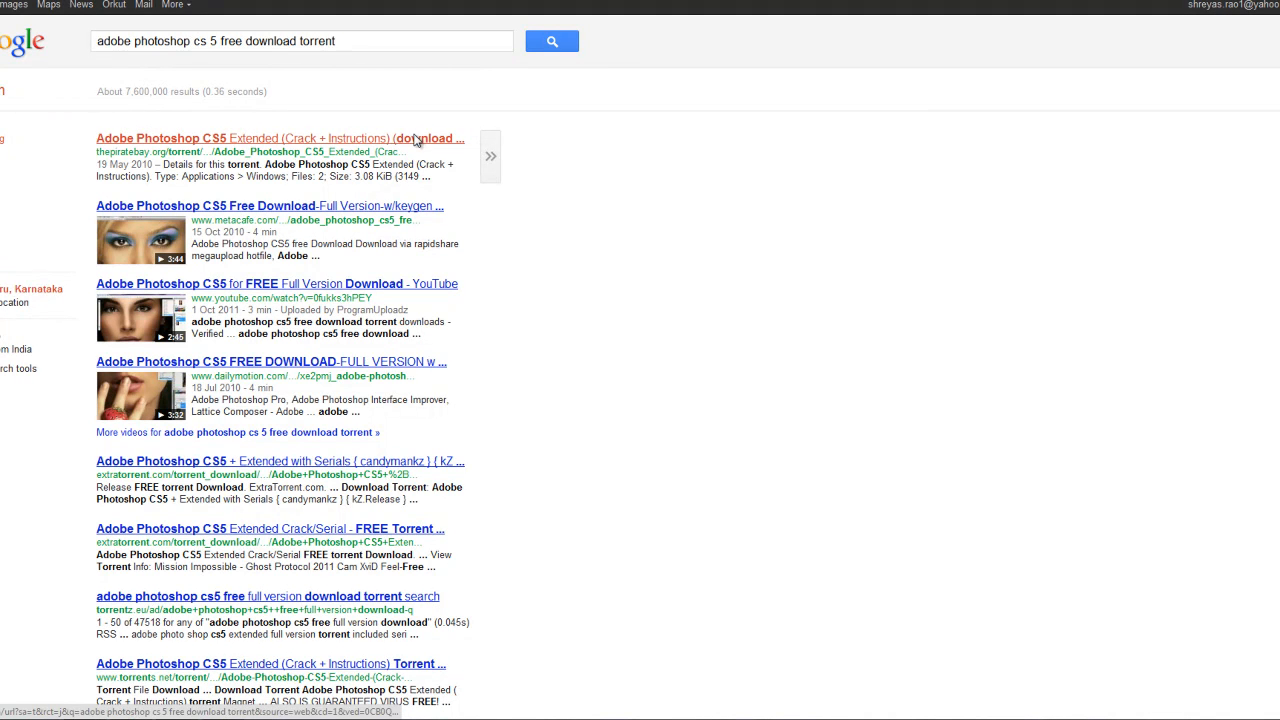
{"action": "left_click", "coordinate": [280, 138]}
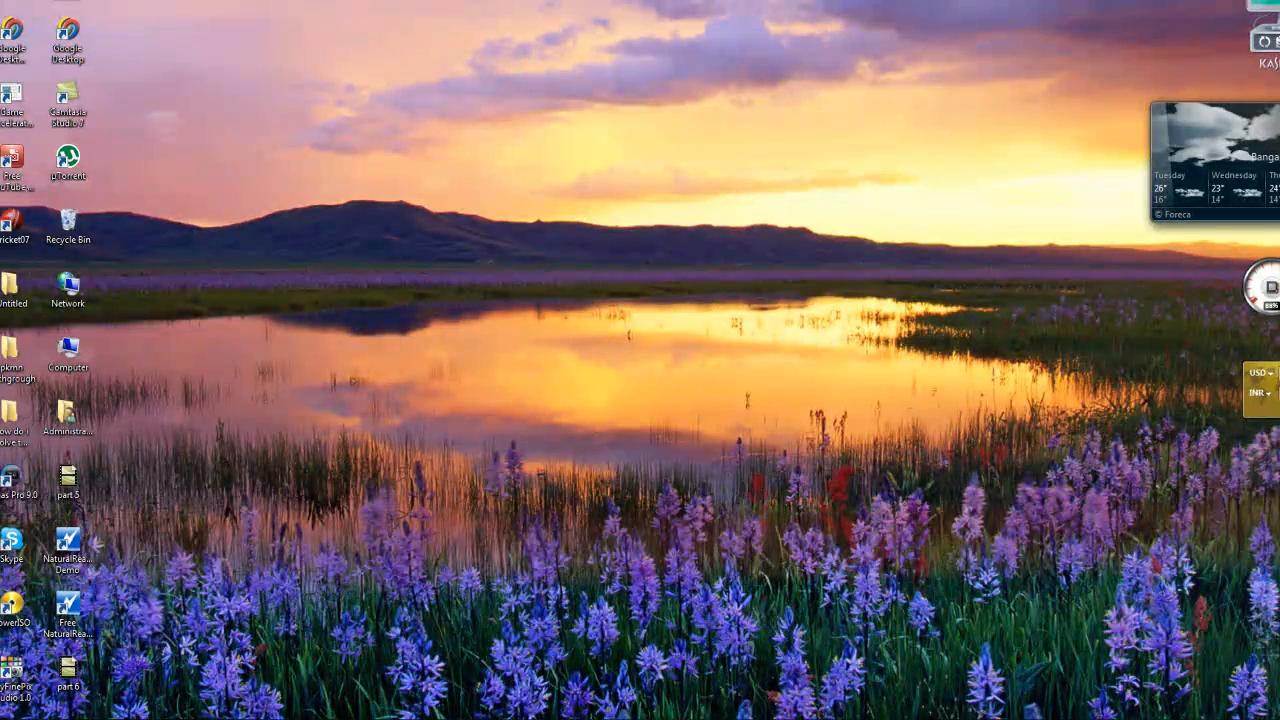
- Download the Adobe Photoshop CS5 Extended torrent file from its Pirate Bay page
{"action": "double_click", "coordinate": [67, 160]}
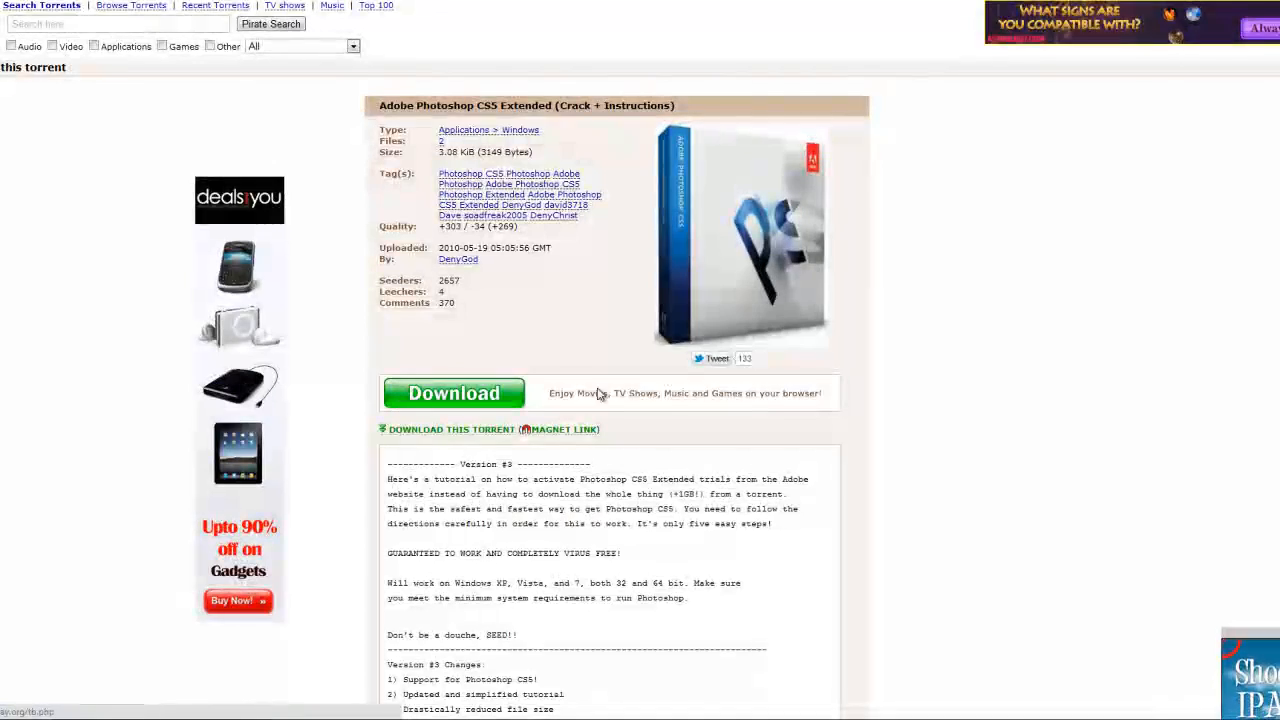
{"action": "scroll", "scroll_direction": "down", "scroll_amount": 3}
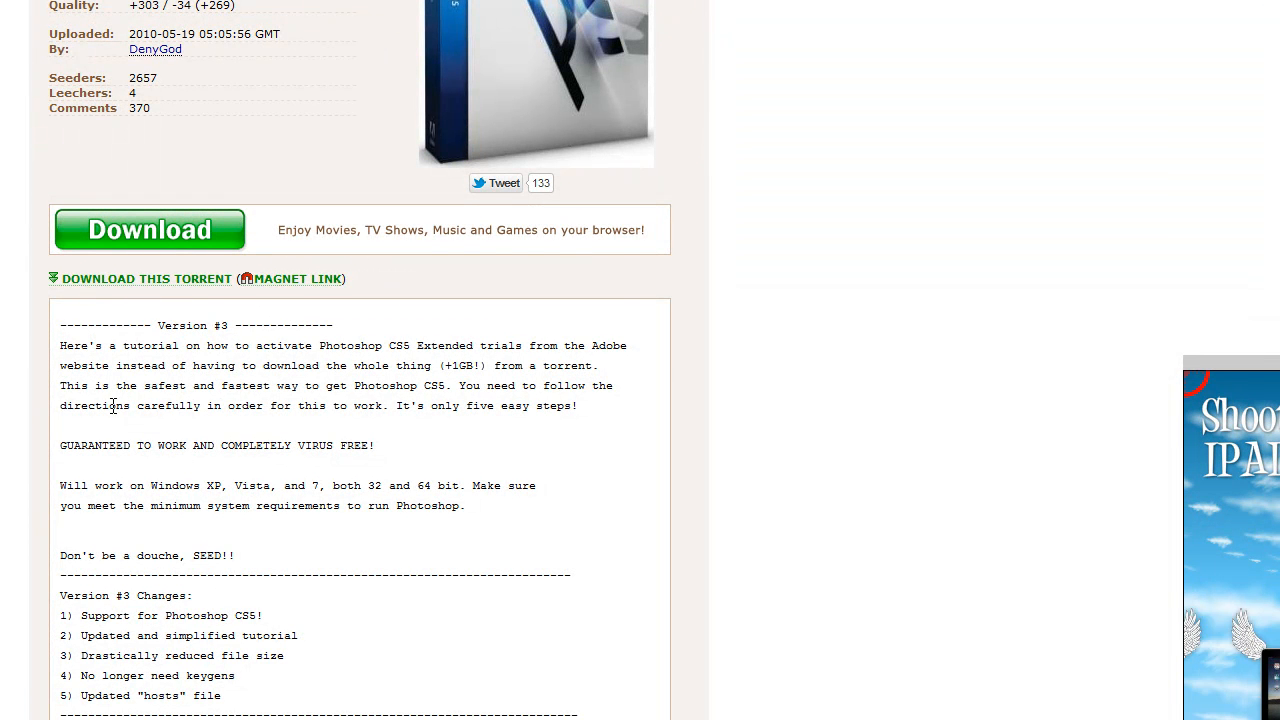
{"action": "mouse_move", "coordinate": [173, 283]}
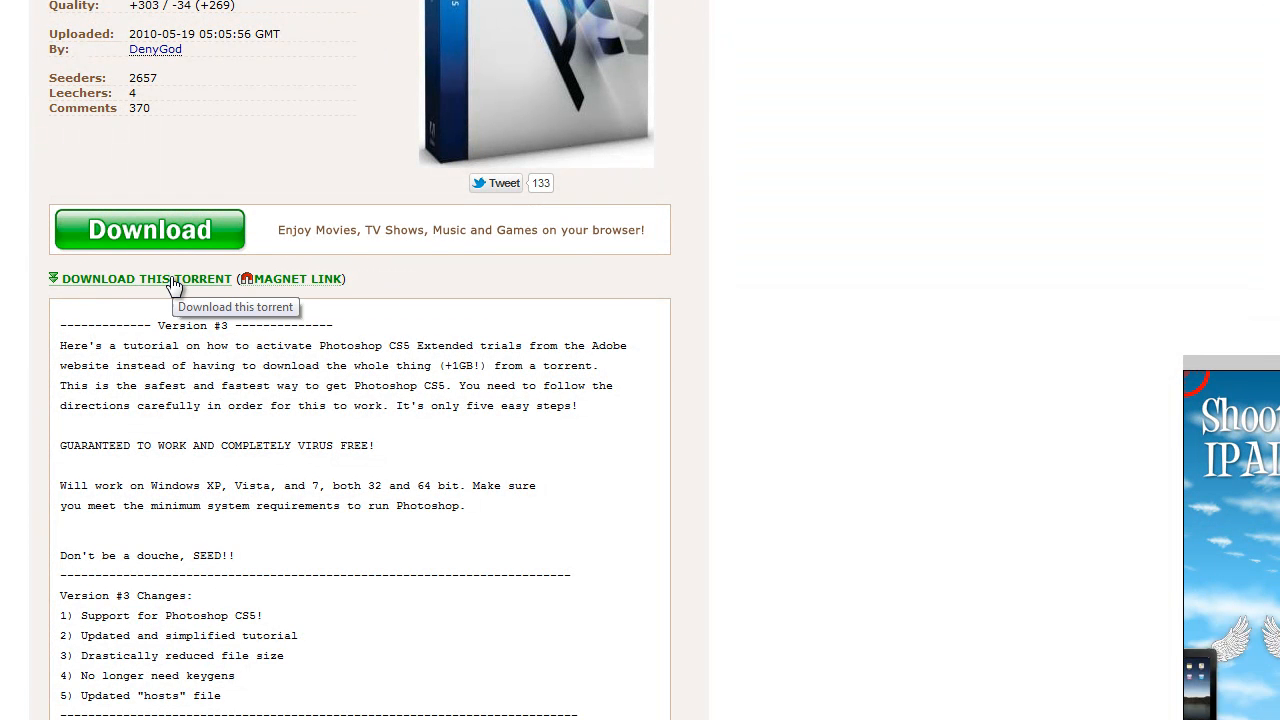
{"action": "scroll", "scroll_direction": "down", "scroll_amount": 3}
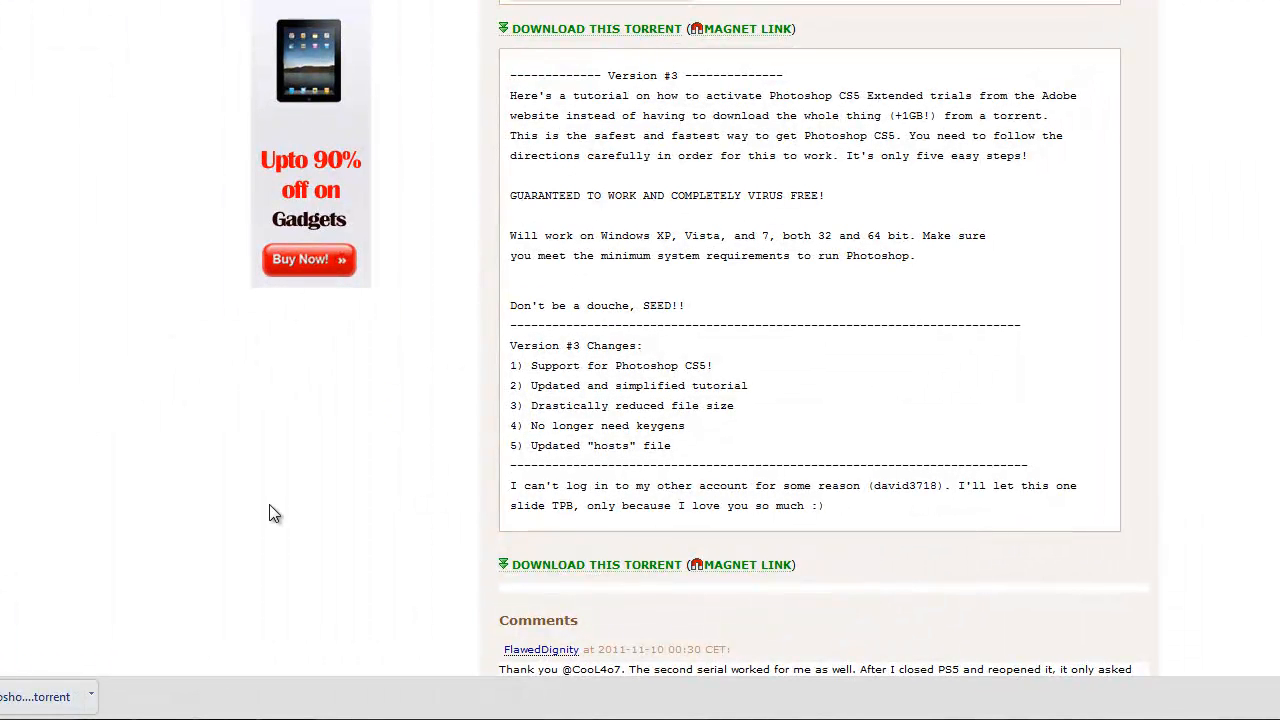
{"action": "mouse_move", "coordinate": [40, 660]}
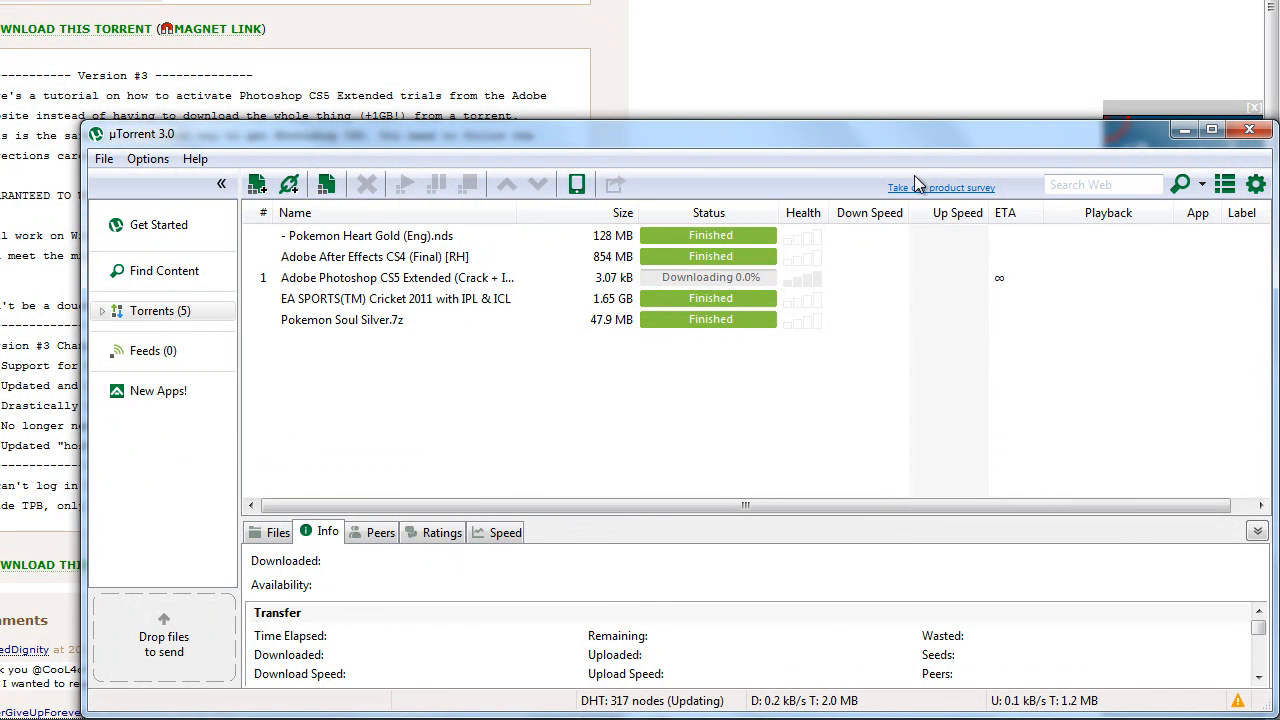
- View the Photoshop CS5 torrent's Info tab in uTorrent, then return to the browser
{"action": "left_click", "coordinate": [397, 319]}
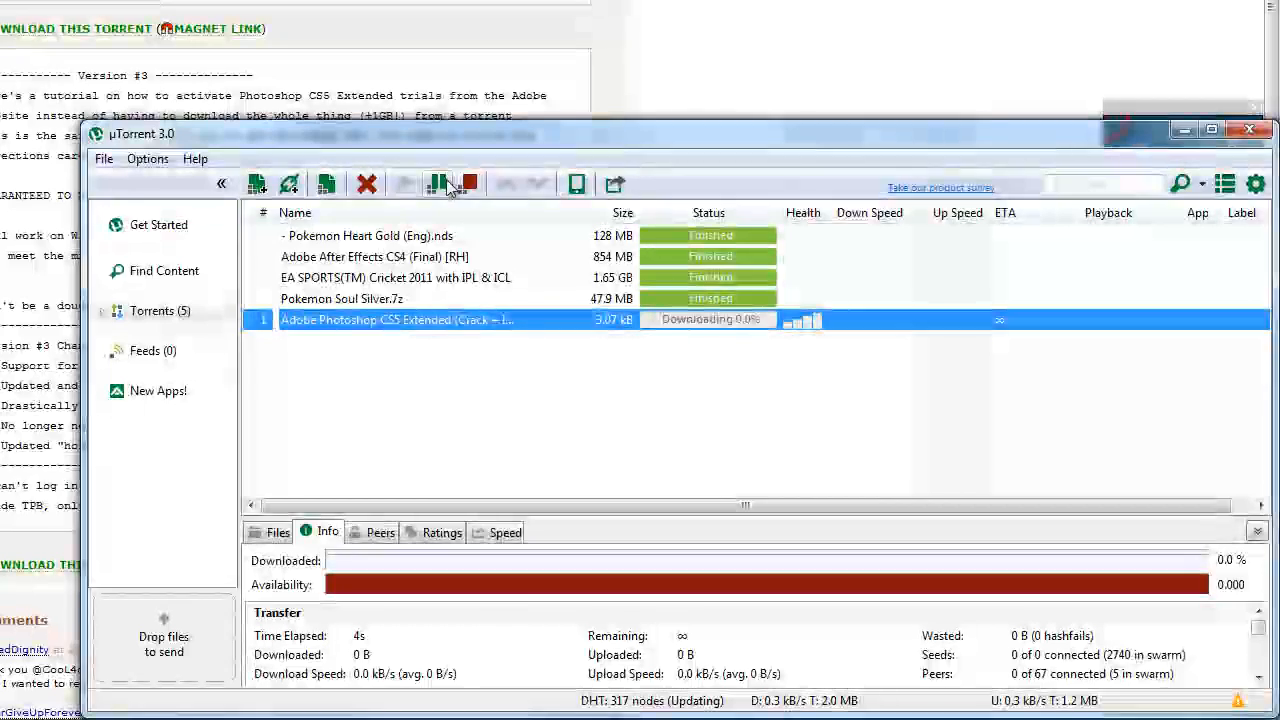
{"action": "left_click", "coordinate": [469, 184]}
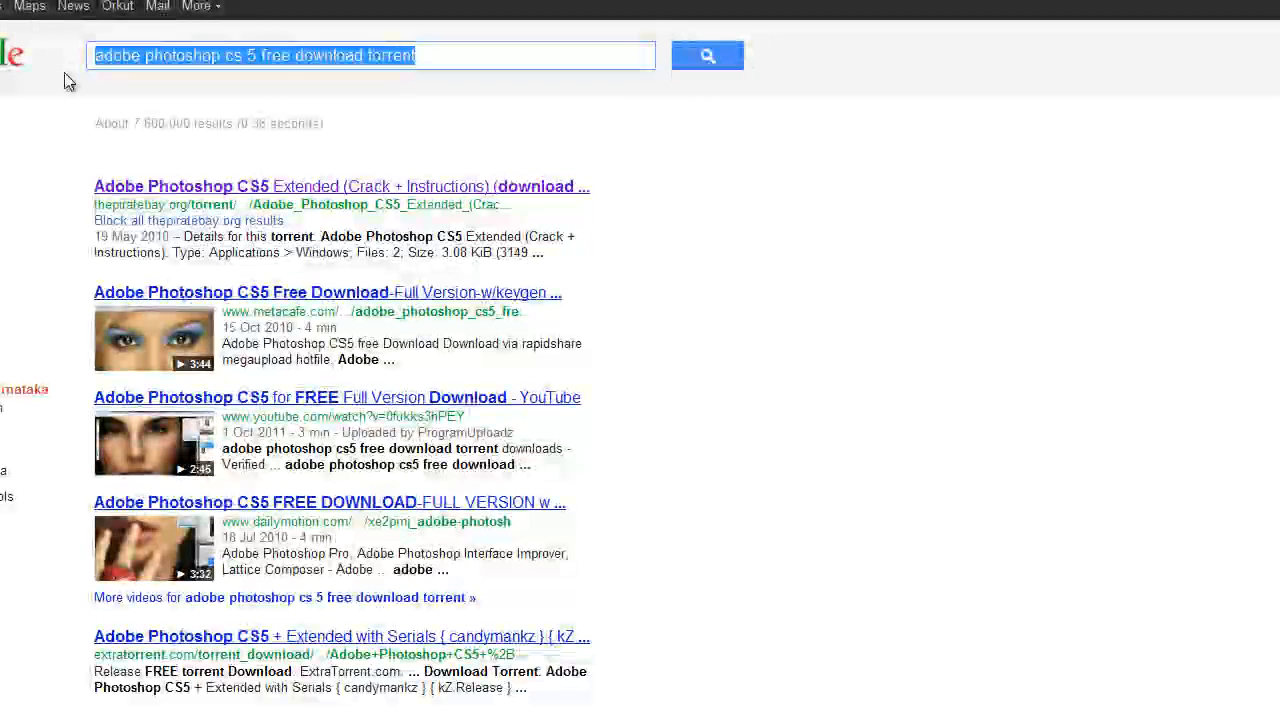
- Search Google for 'sony vegas pro 10 torrent download'
{"action": "type", "text": "sonyv"}
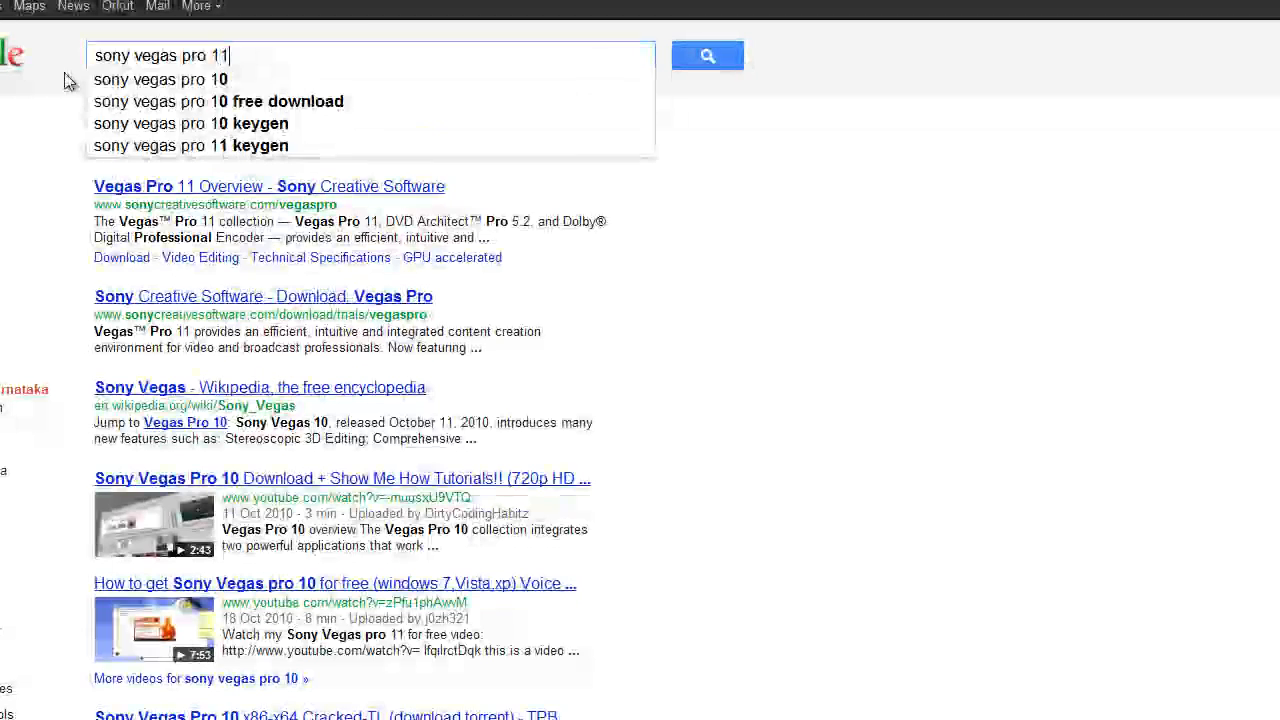
{"action": "key", "text": "Backspace"}
{"action": "type", "text": "0"}
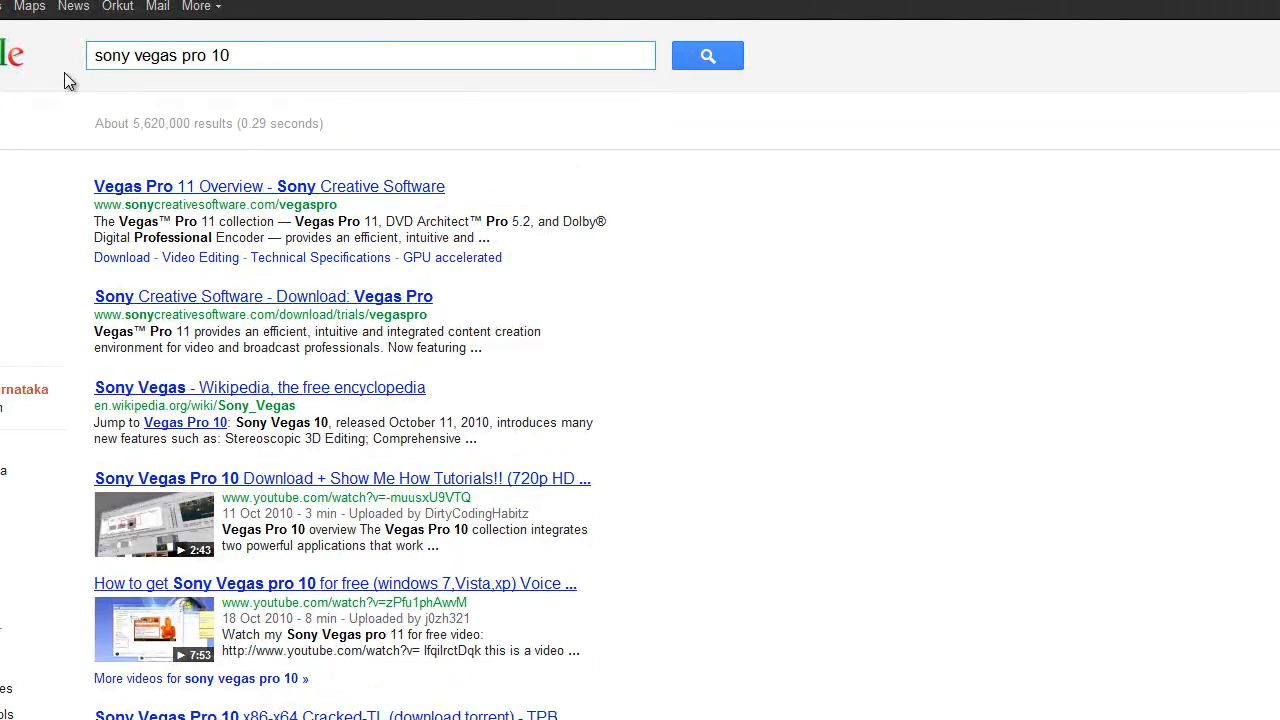
{"action": "type", "text": "torrent do"}
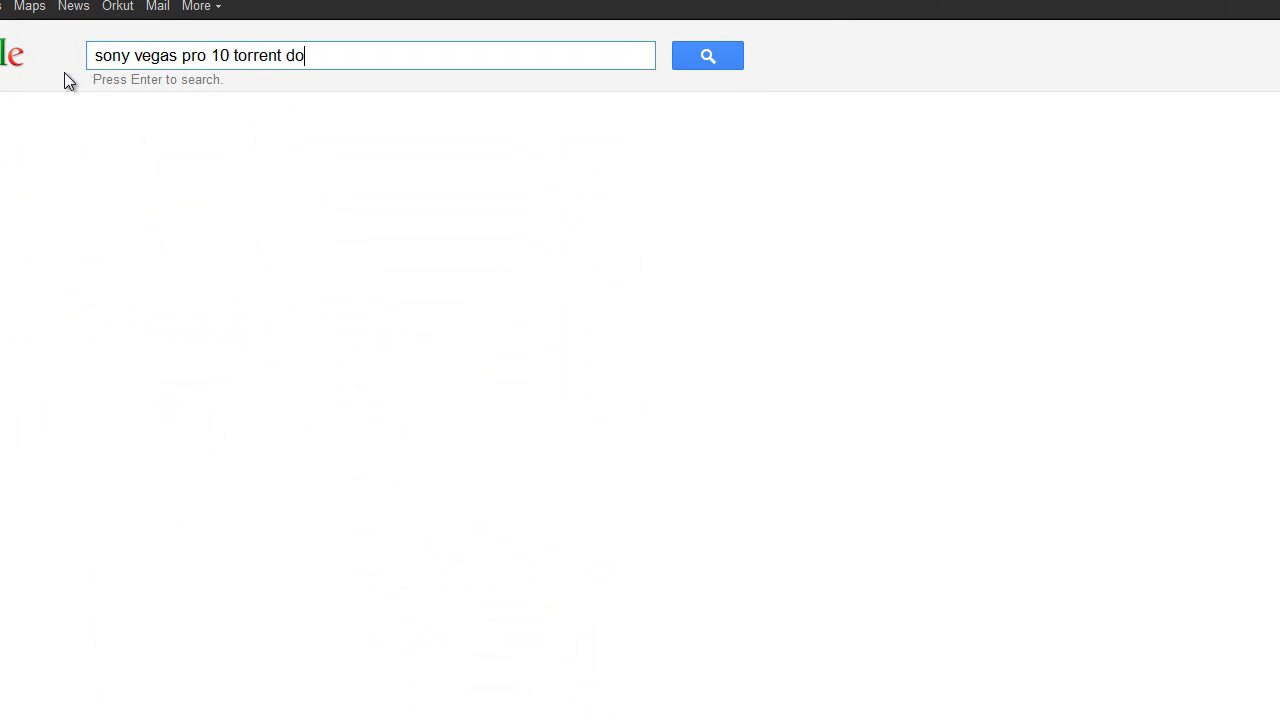
{"action": "key", "text": "enter"}
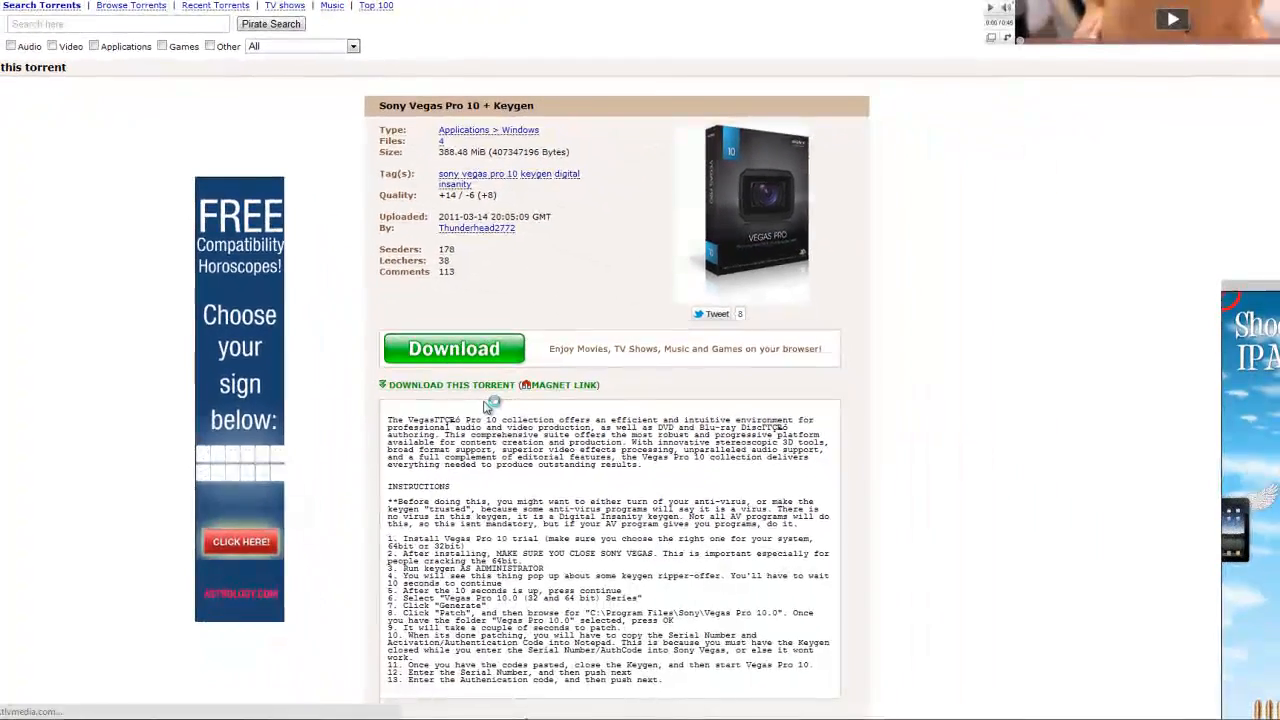
- Download the Sony Vegas Pro 10 + Keygen torrent from The Pirate Bay
{"action": "scroll", "scroll_direction": "down", "scroll_amount": 3}
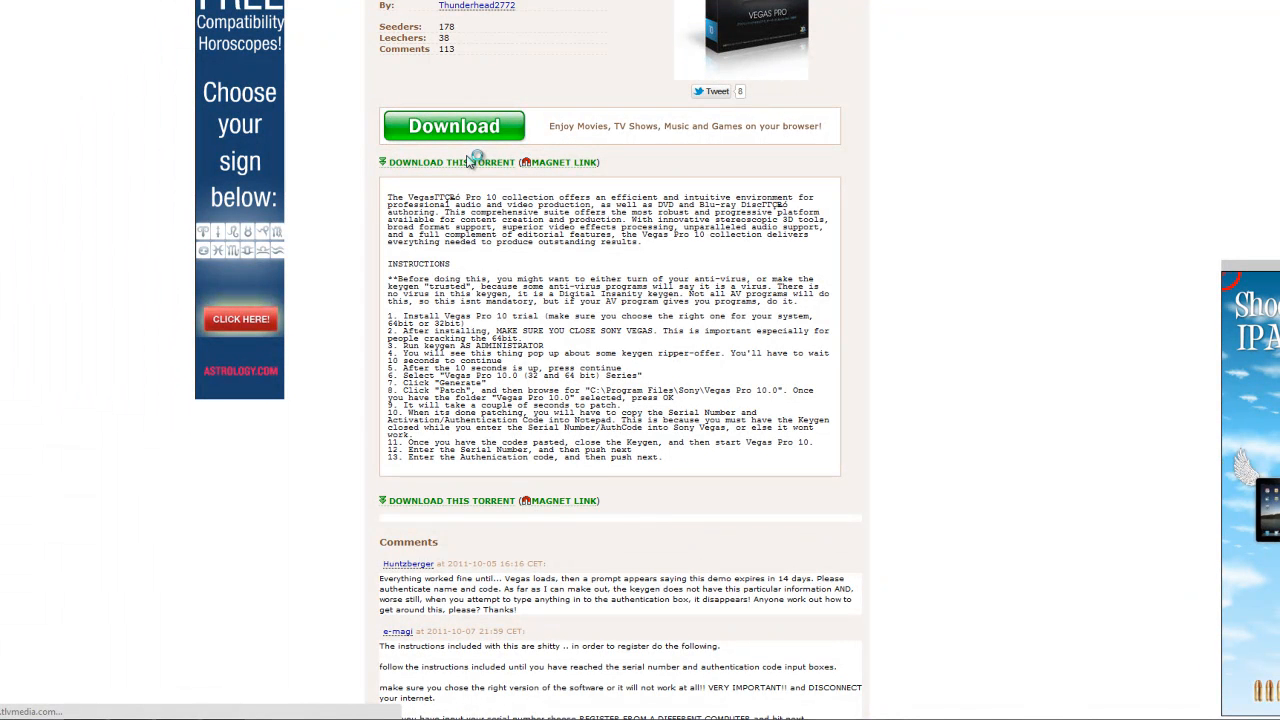
{"action": "mouse_move", "coordinate": [352, 582]}
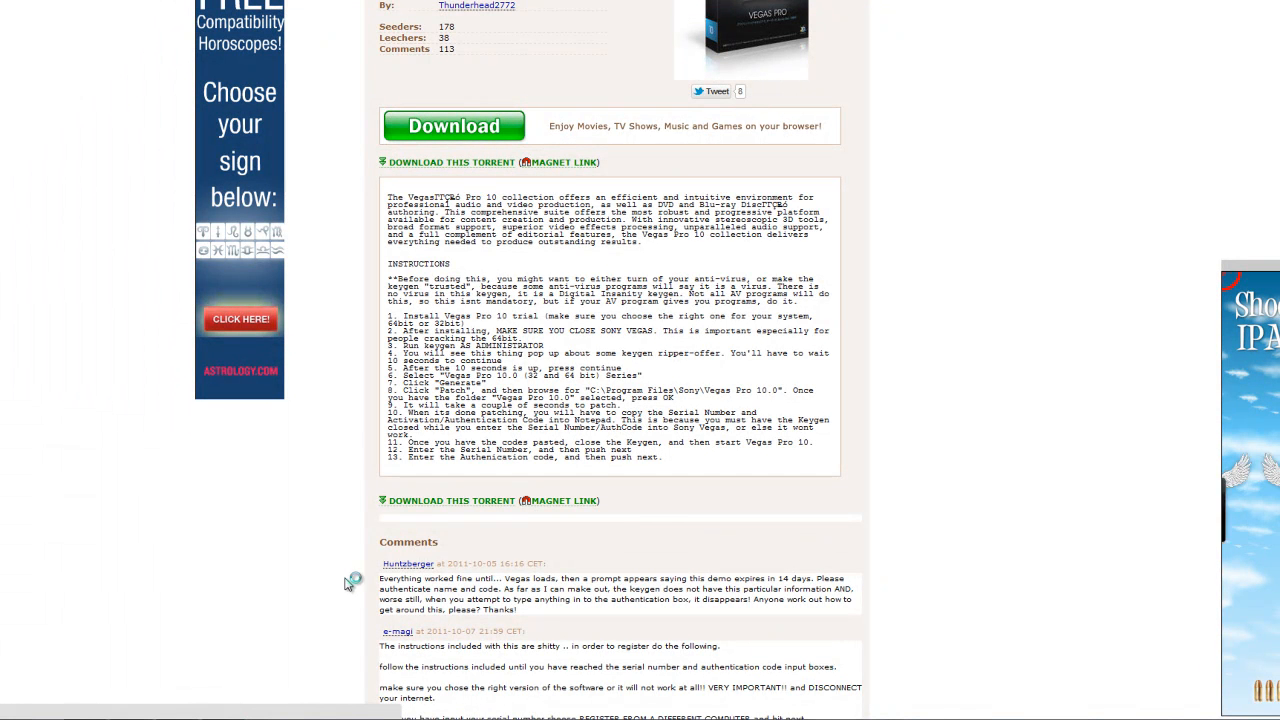
{"action": "left_click", "coordinate": [453, 125]}
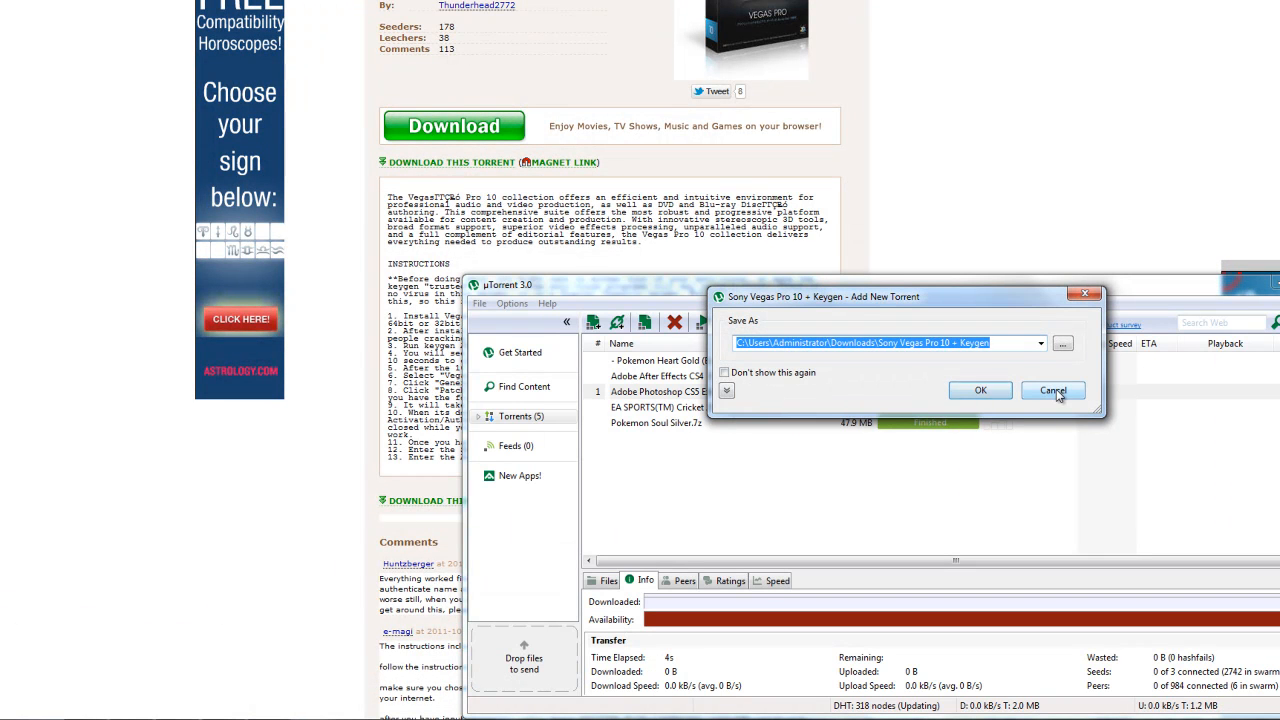
- Confirm adding the Sony Vegas Pro 10 torrent in uTorrent's Add New Torrent dialog
{"action": "left_click", "coordinate": [1052, 390]}
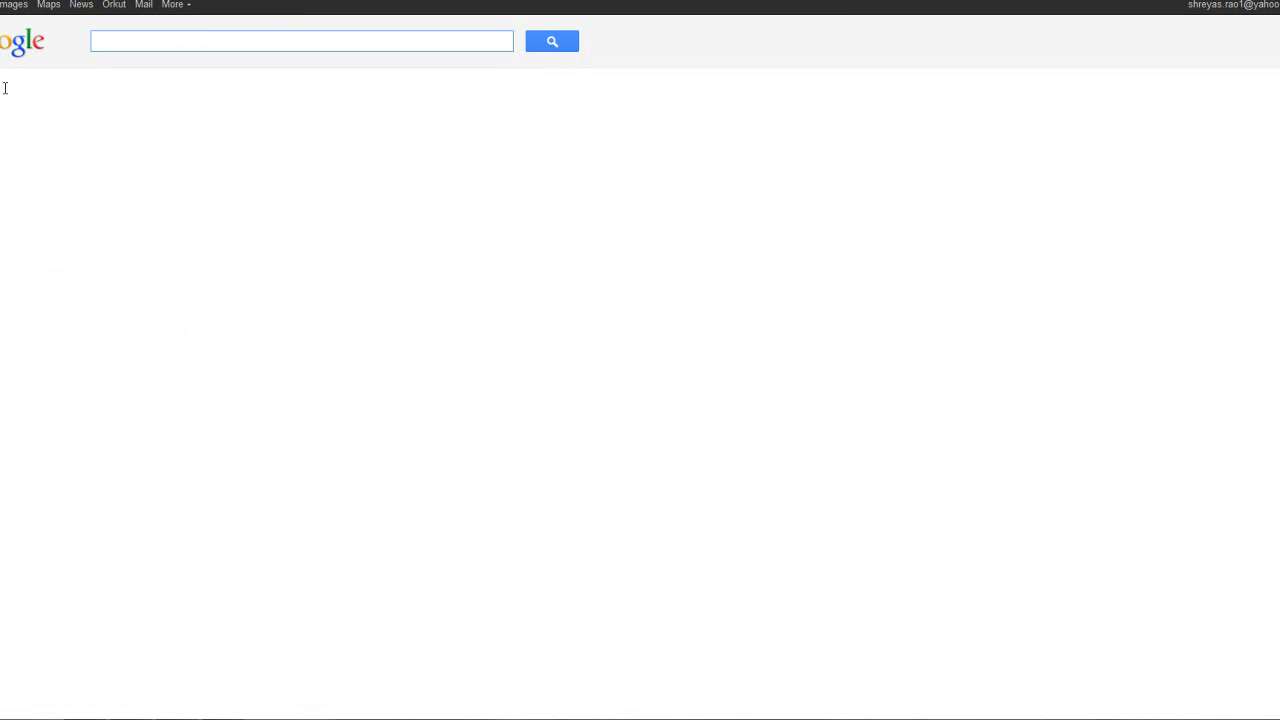
- Search Google for 'adobe after effects cs 5 torrent download'
{"action": "type", "text": "adobe after effects cs 5 torrent"}
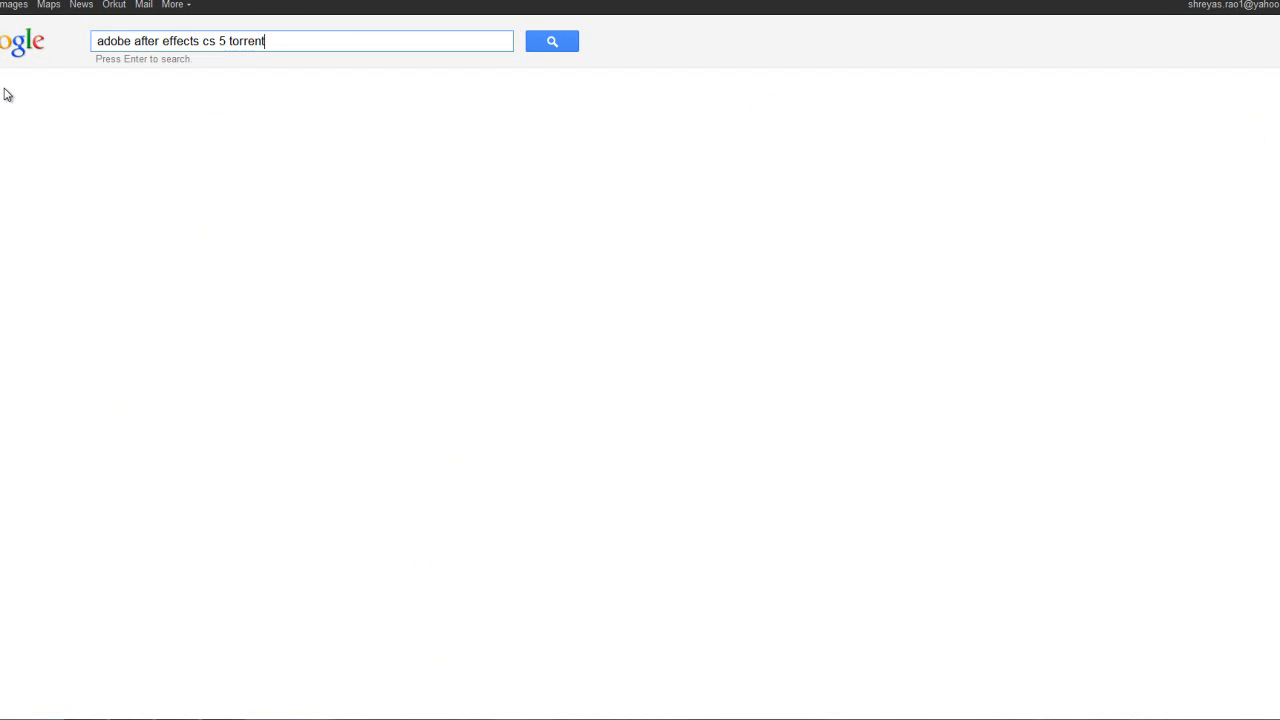
{"action": "type", "text": "download"}
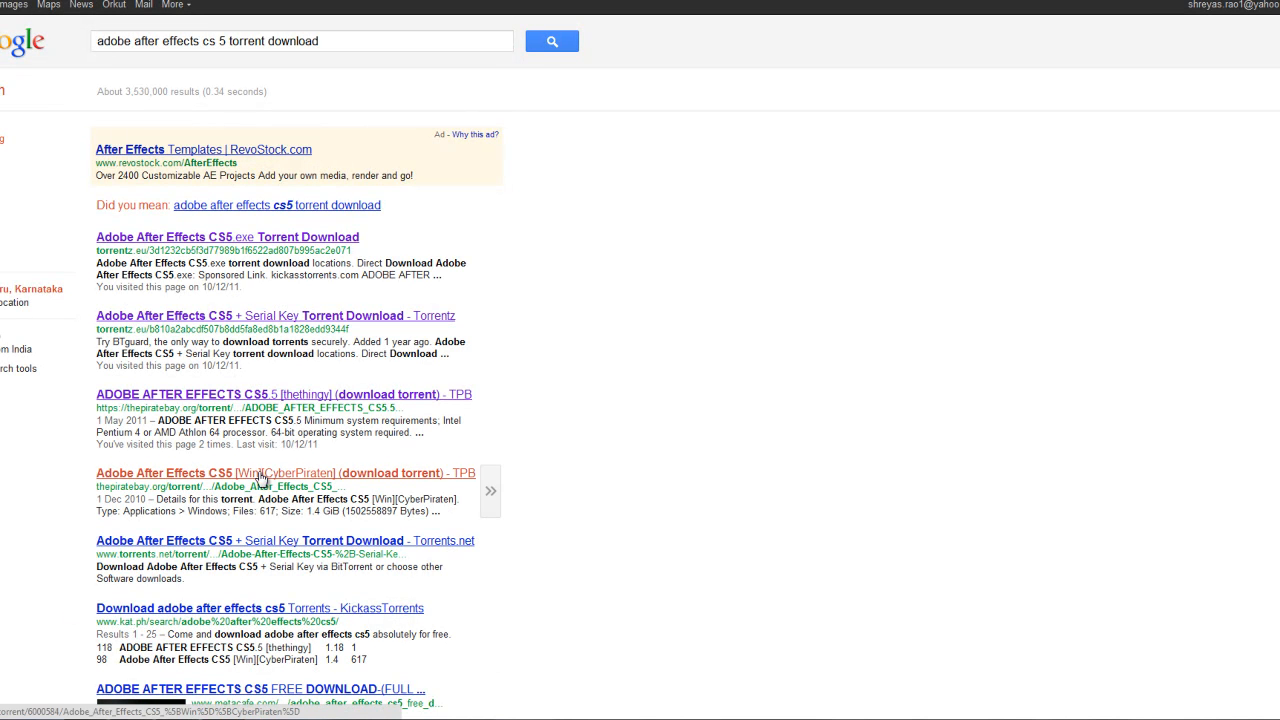
{"action": "left_click", "coordinate": [259, 473]}
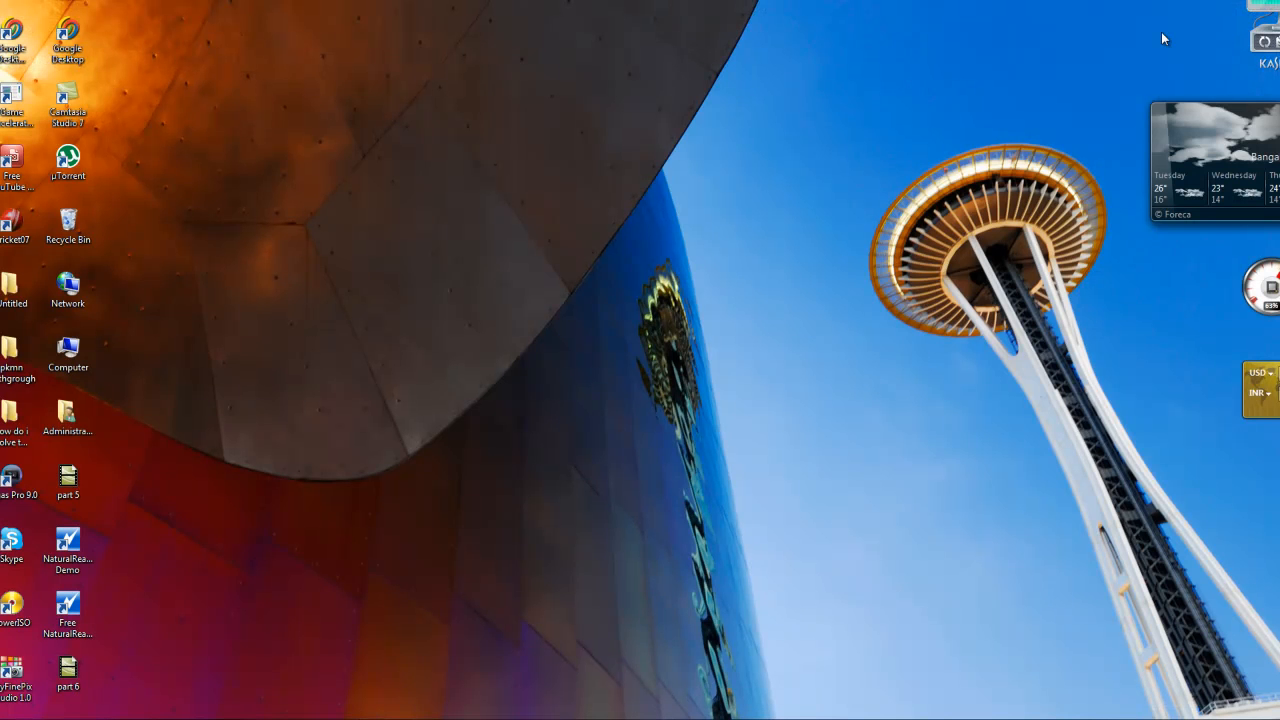
{"action": "mouse_move", "coordinate": [865, 343]}
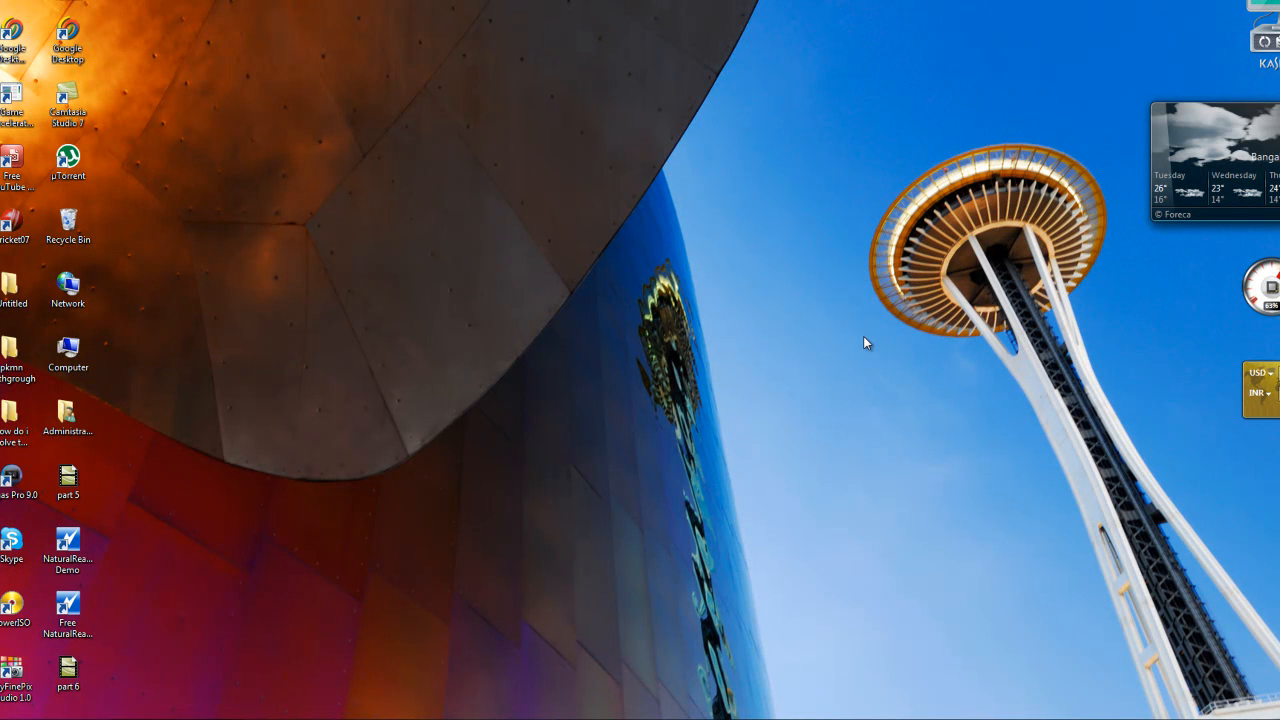